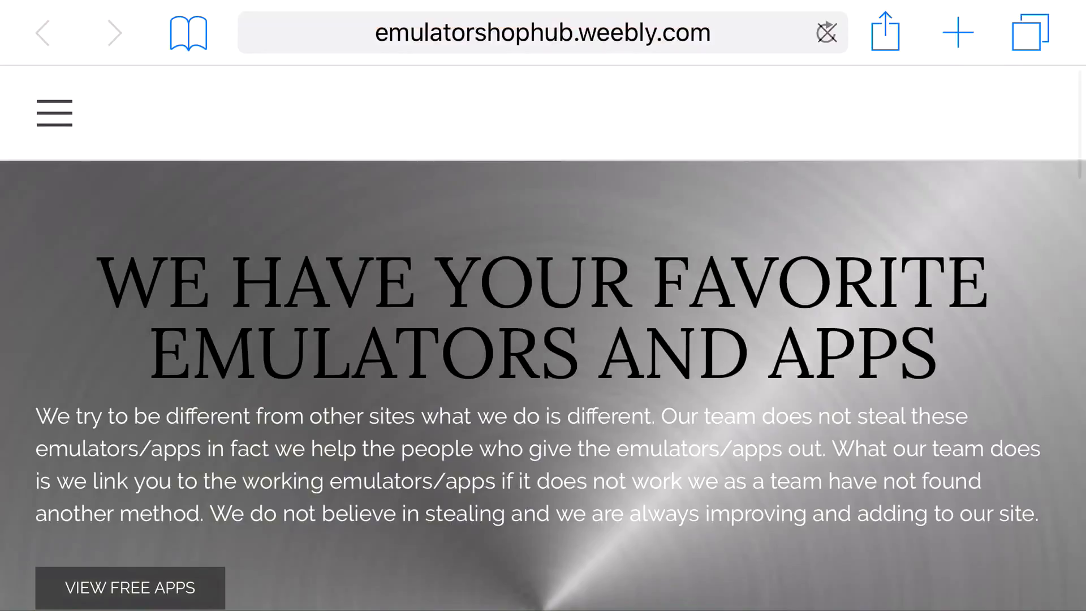
- Scroll down the emulatorshophub home page and open its emulators list
scroll(down, 3)
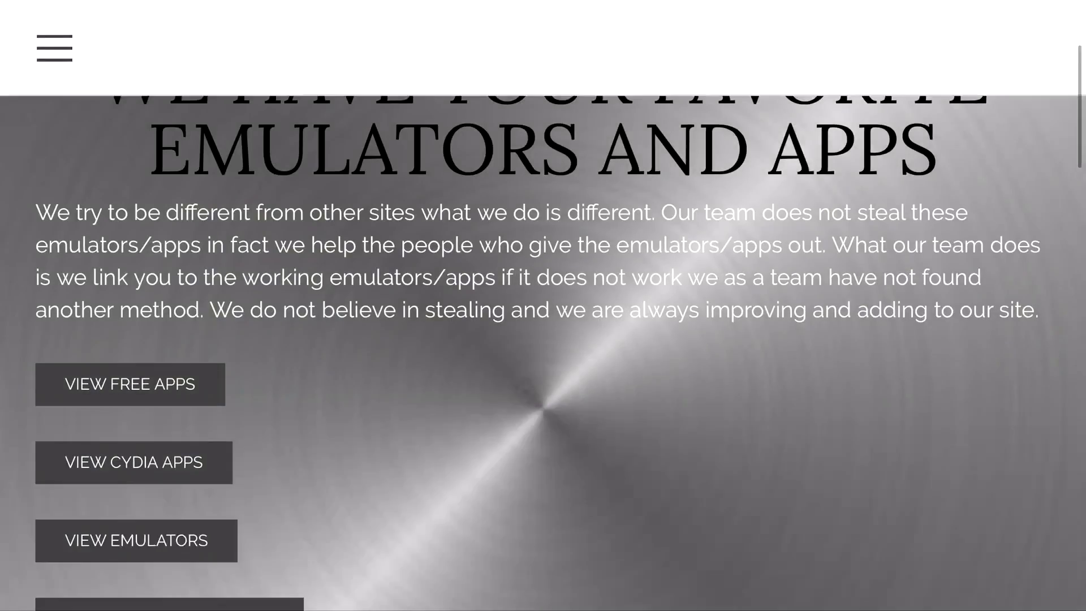
scroll(down, 3)
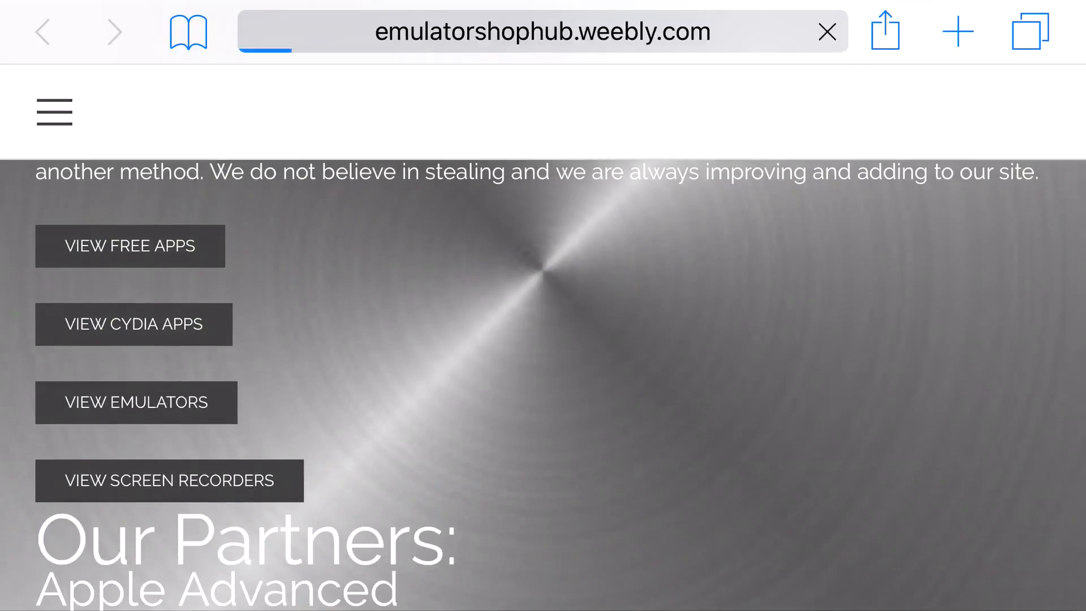
click(136, 402)
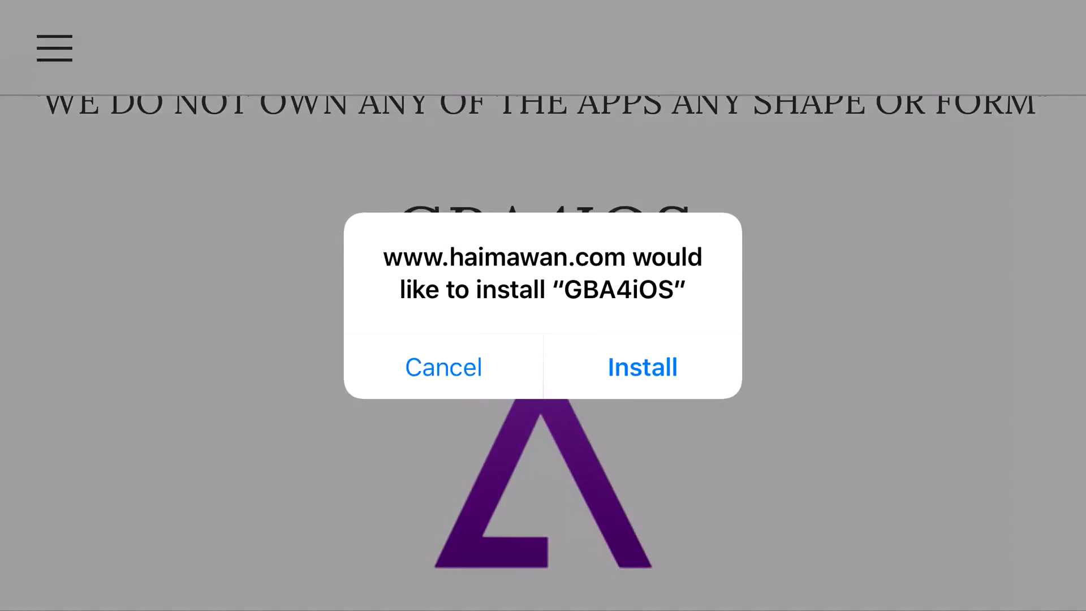
- Install GBA4iOS, launch it, and dismiss the Untrusted Enterprise Developer alert
click(641, 367)
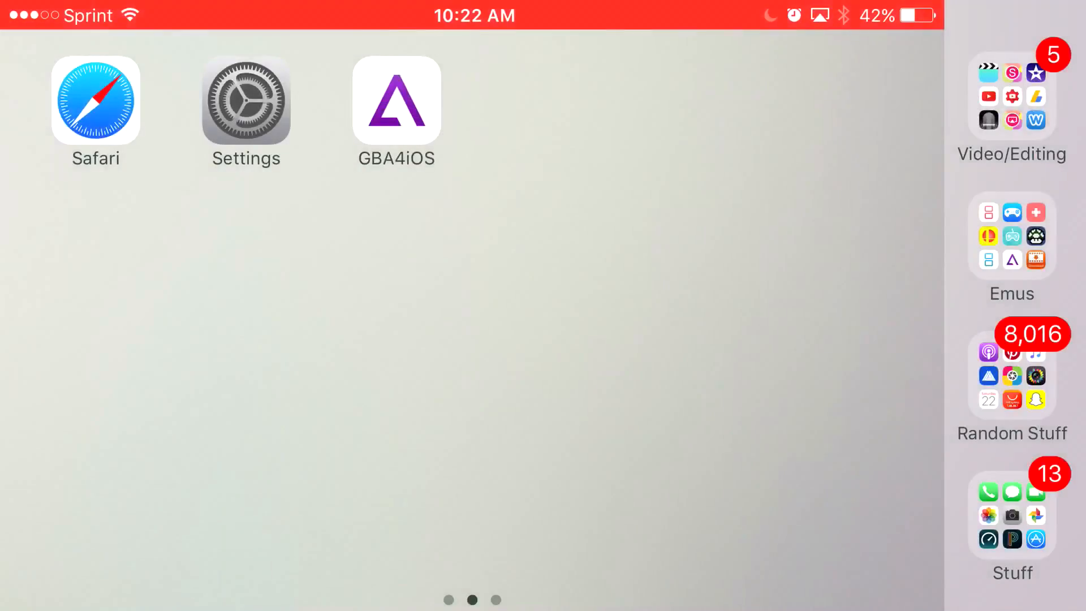
click(396, 101)
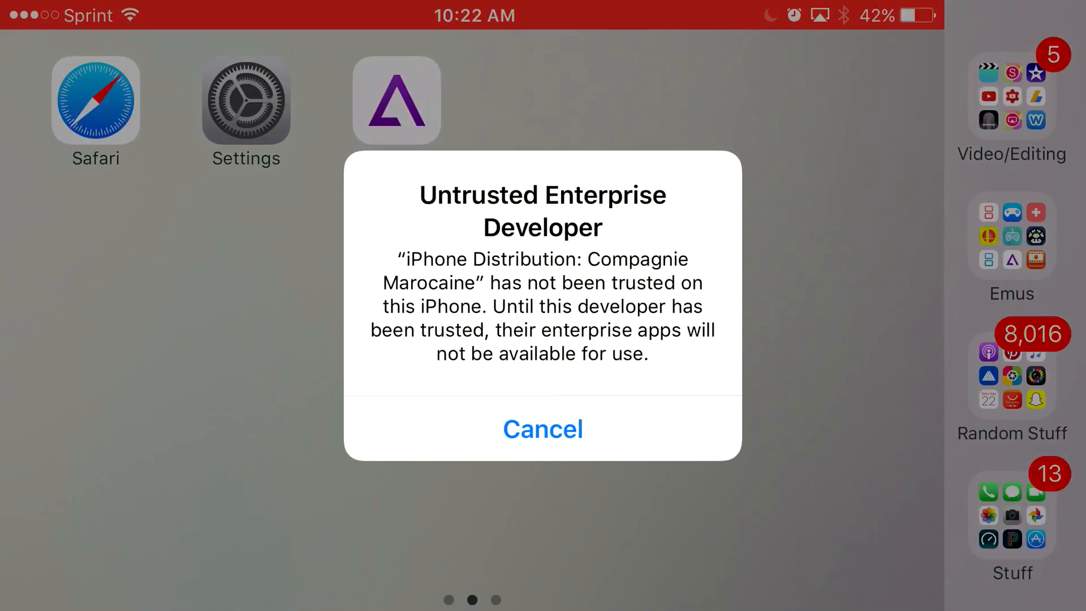
click(542, 429)
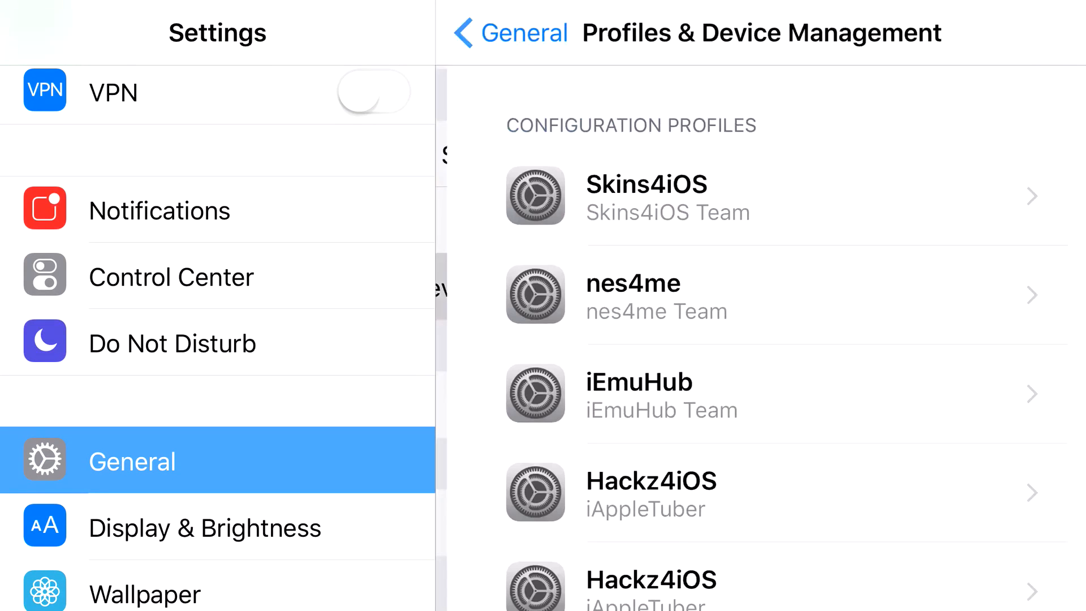
- Trust the Compagnie Marocaine developer, then open the home screen's Video/Editing folder
scroll(down, 3)
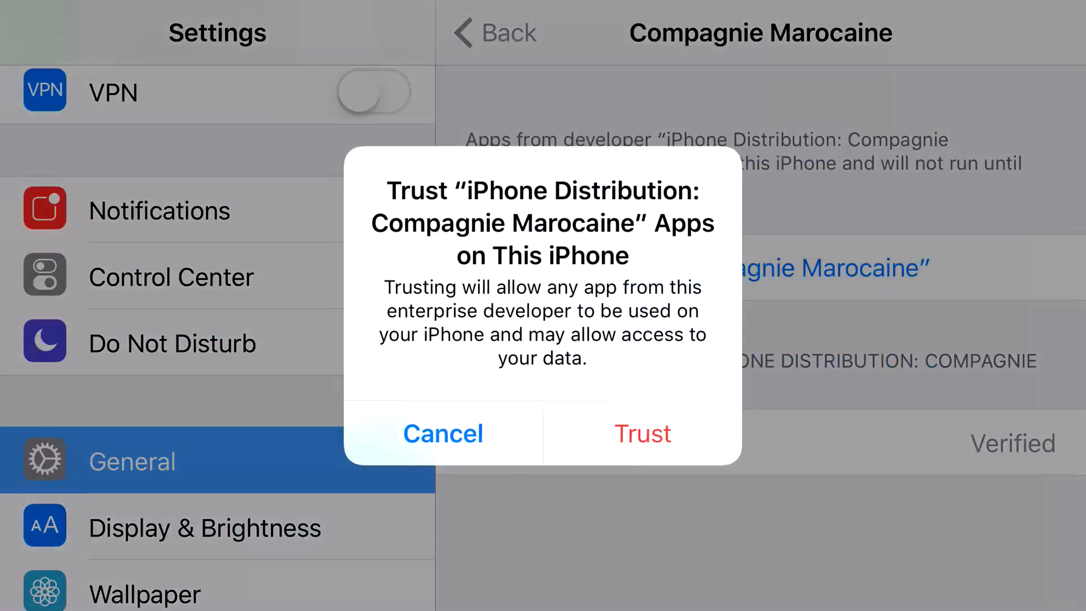
click(642, 434)
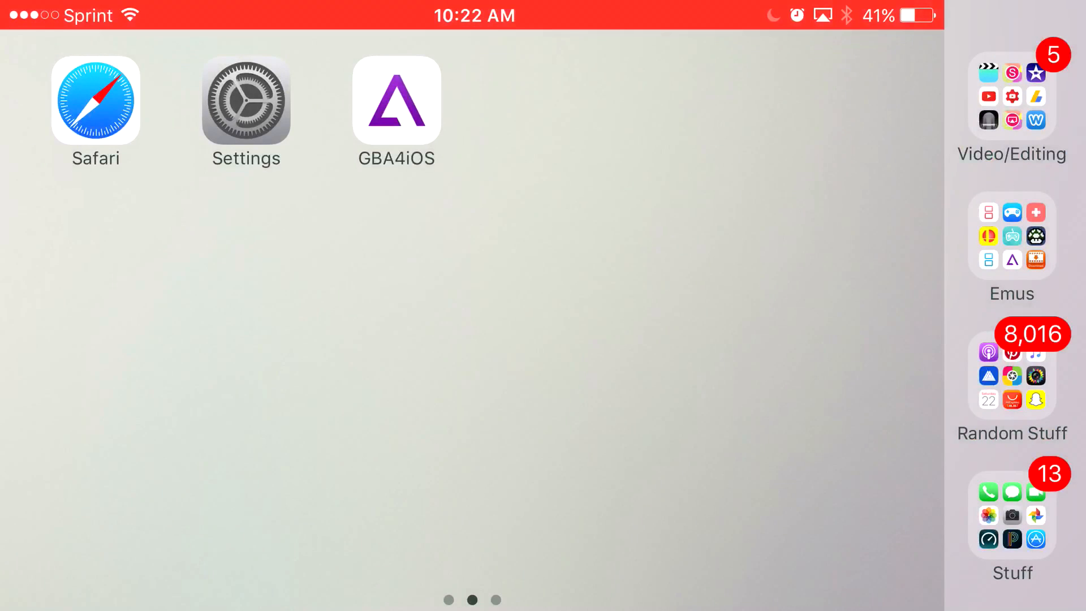
click(1011, 97)
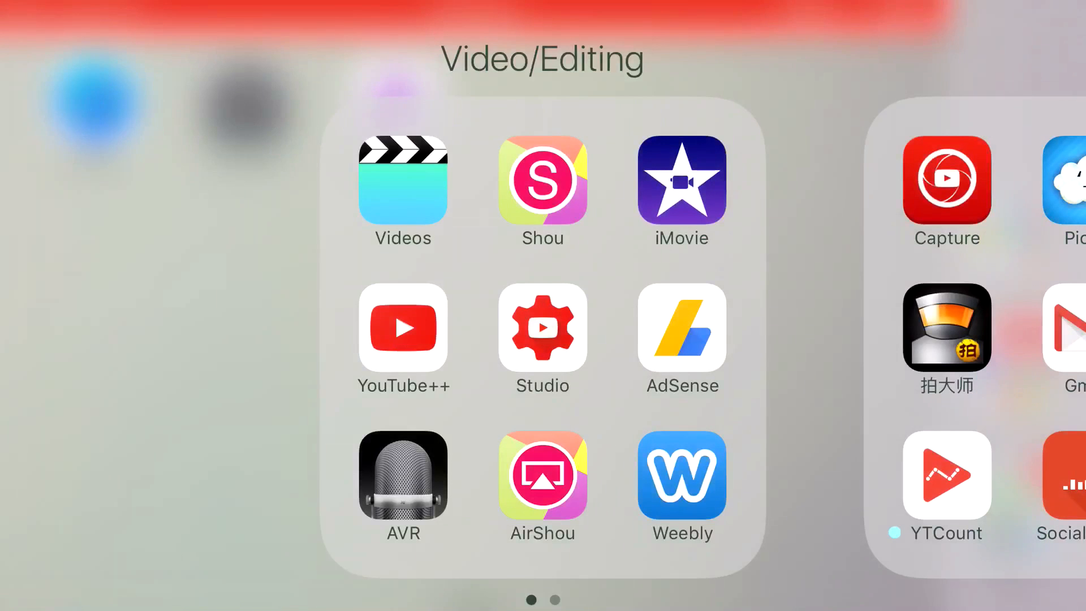